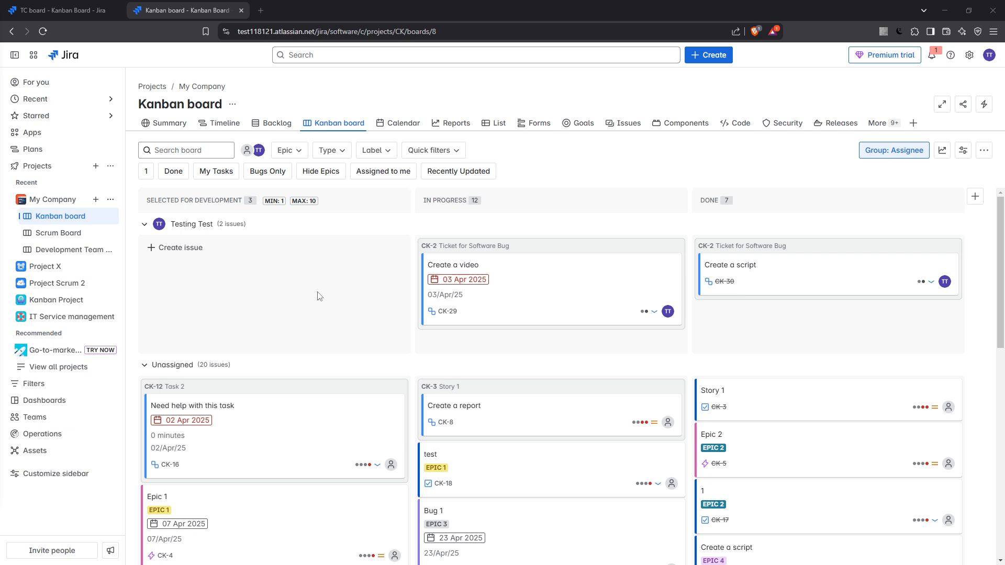
{"action": "mouse_move", "coordinate": [313, 301]}
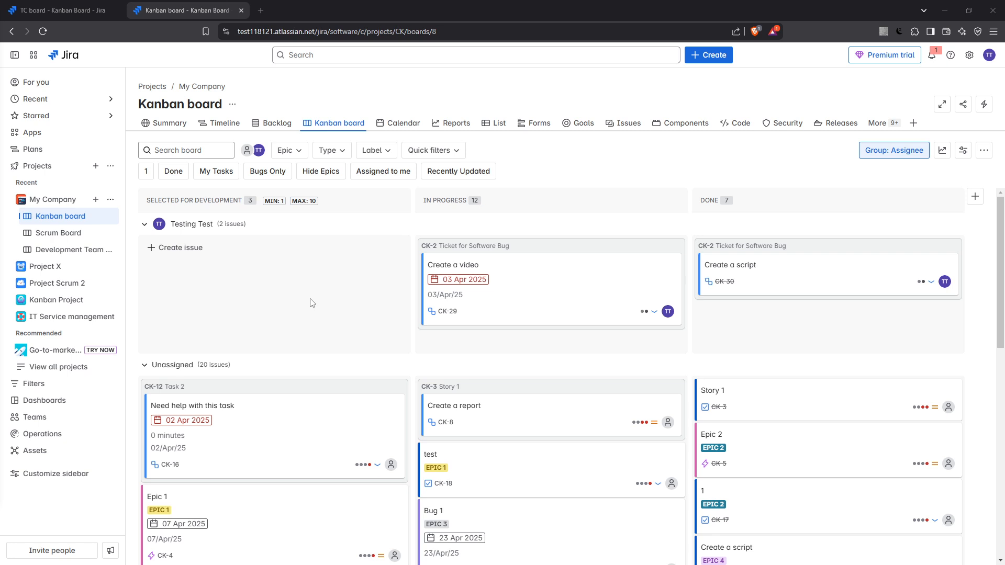
{"action": "mouse_move", "coordinate": [305, 298]}
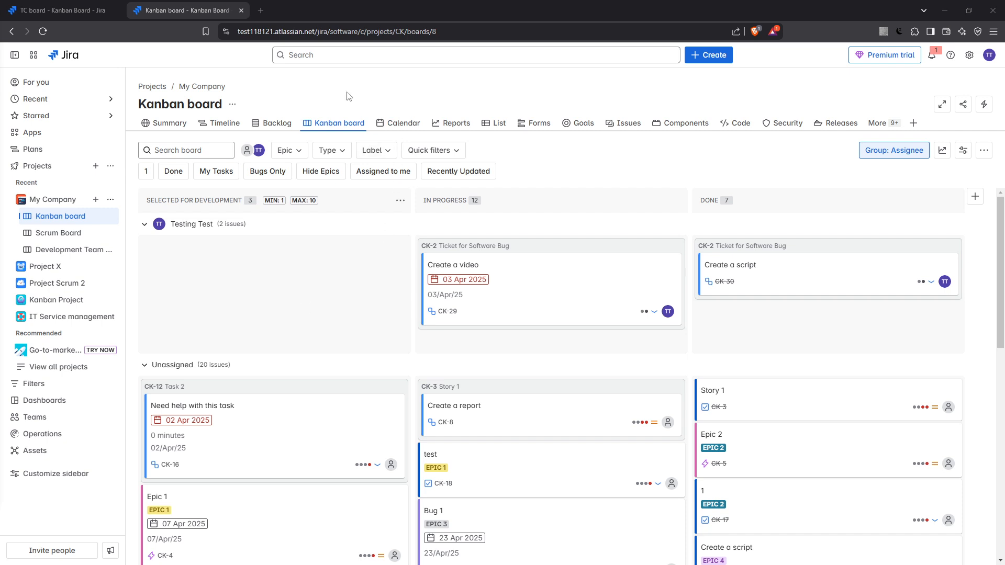
{"action": "mouse_move", "coordinate": [232, 105]}
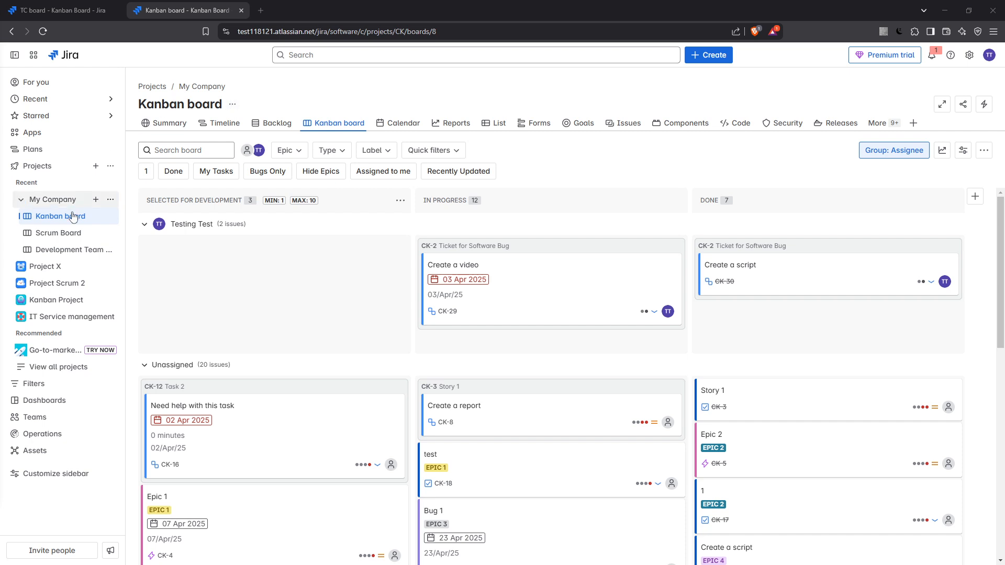
Return to the Kanban board and open its Board settings with the Layout section expanded.
{"action": "left_click", "coordinate": [58, 233]}
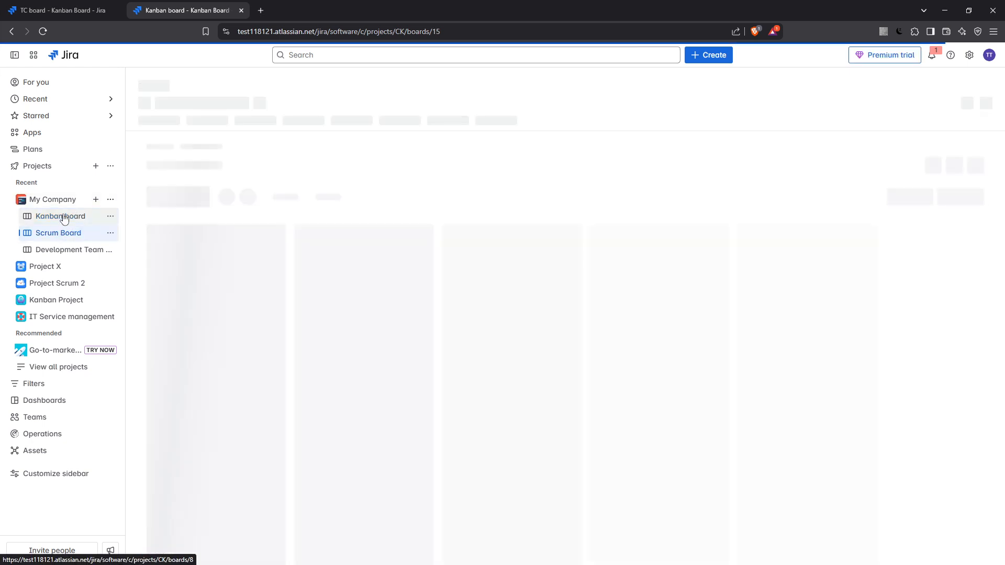
{"action": "left_click", "coordinate": [60, 216]}
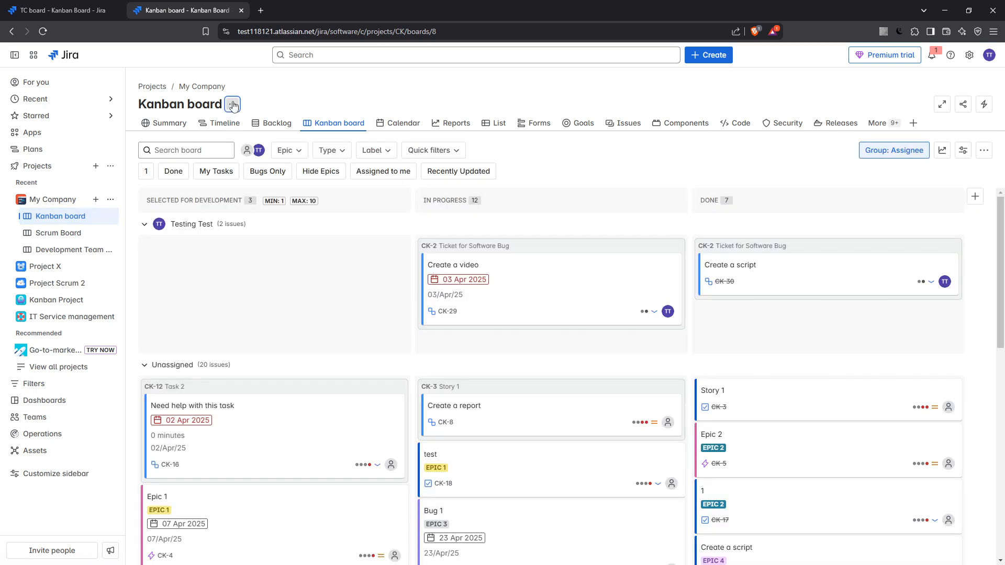
{"action": "left_click", "coordinate": [233, 104]}
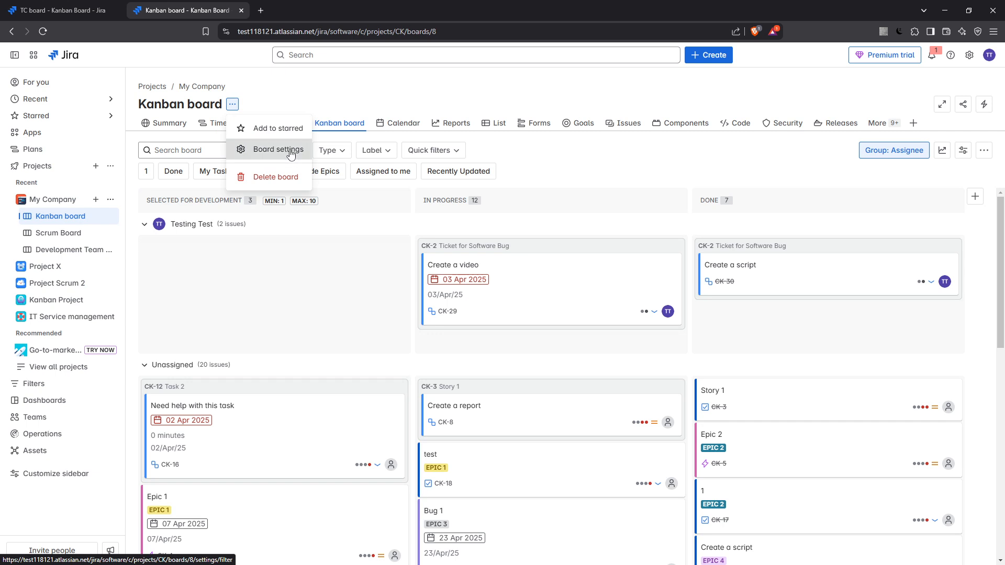
{"action": "left_click", "coordinate": [278, 149]}
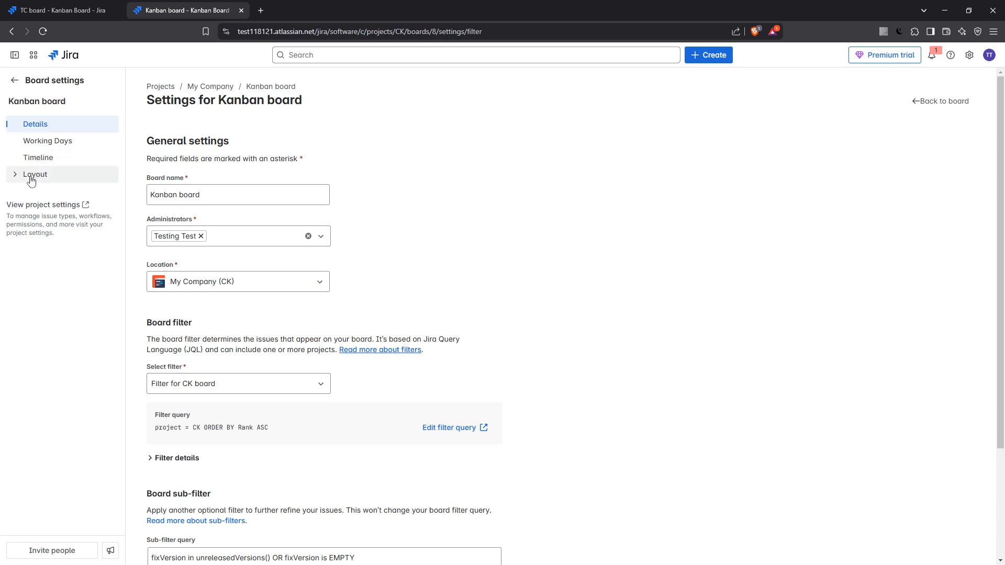
{"action": "left_click", "coordinate": [35, 174]}
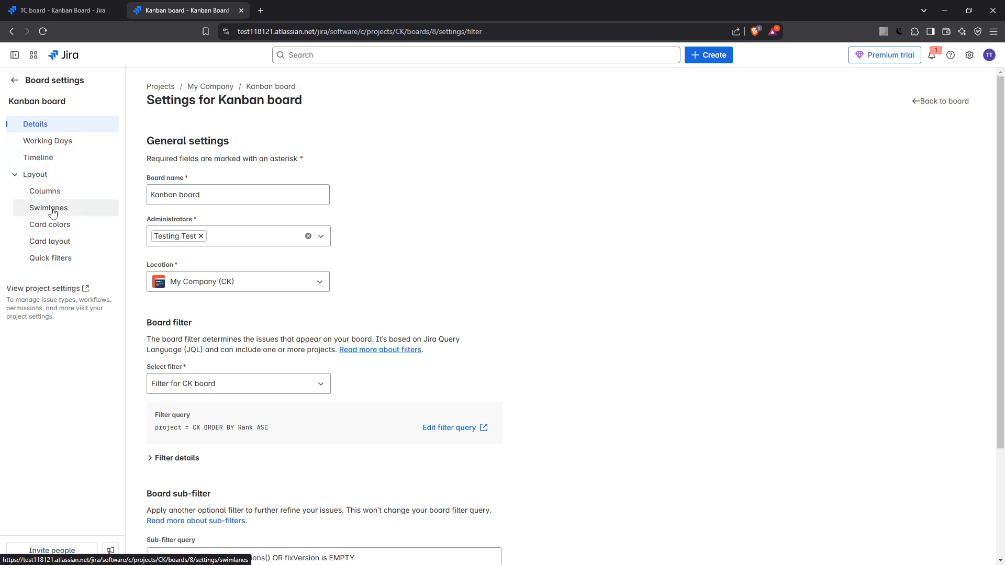
Show the Swimlanes page with the Expedite swimlane and list the grouping methods.
{"action": "left_click", "coordinate": [48, 208]}
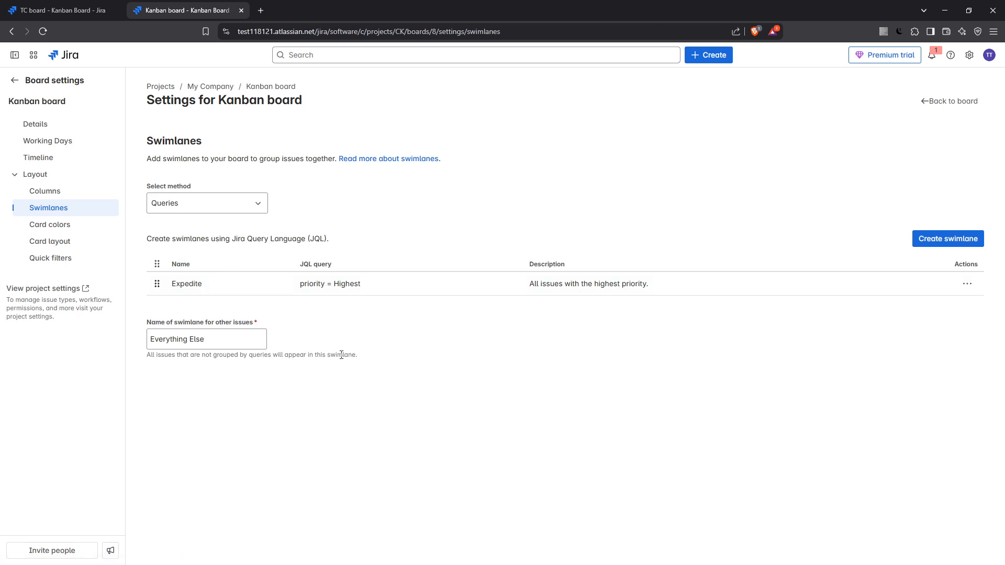
{"action": "mouse_move", "coordinate": [351, 345]}
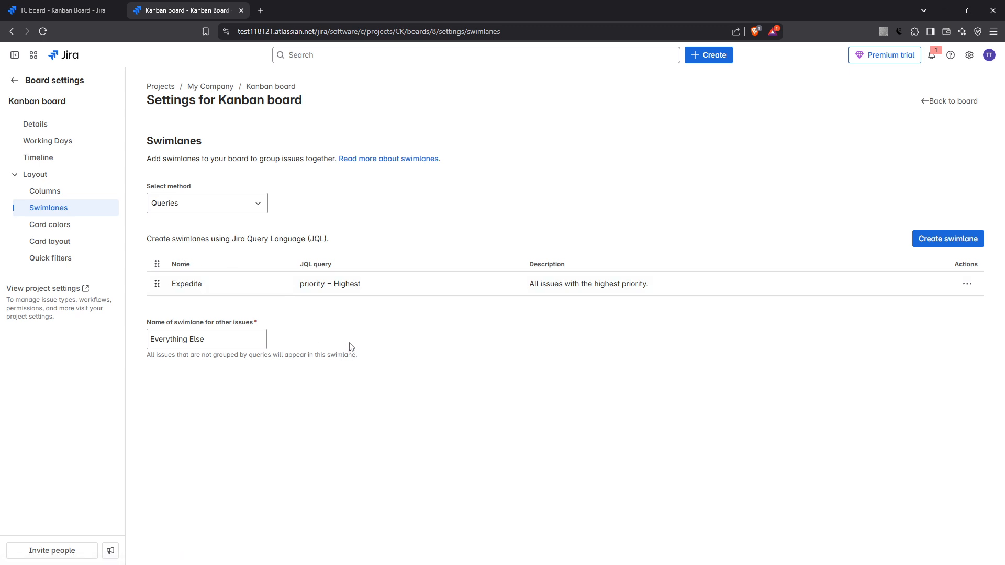
{"action": "mouse_move", "coordinate": [341, 281]}
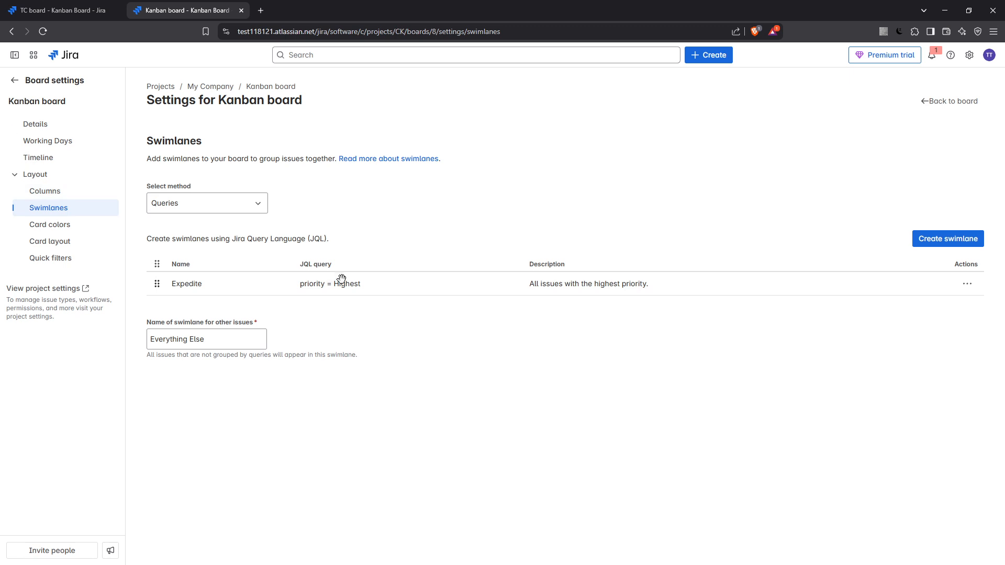
{"action": "mouse_move", "coordinate": [264, 206]}
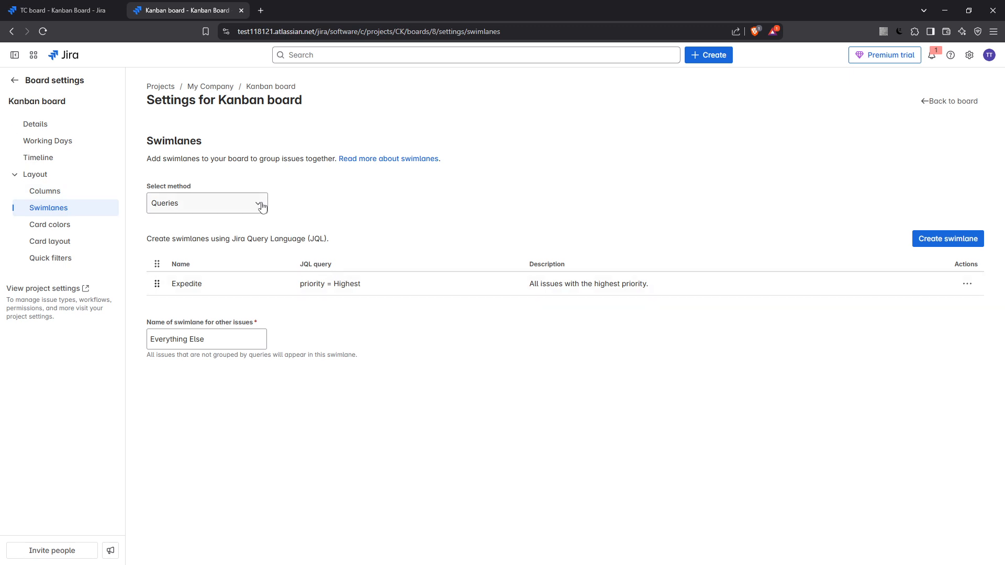
{"action": "mouse_move", "coordinate": [271, 277]}
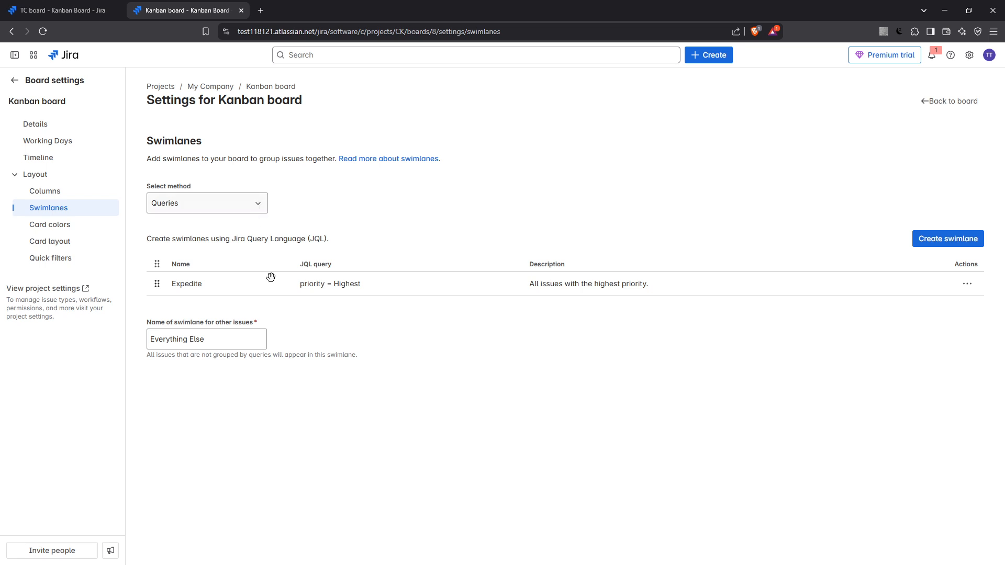
{"action": "left_click", "coordinate": [206, 203]}
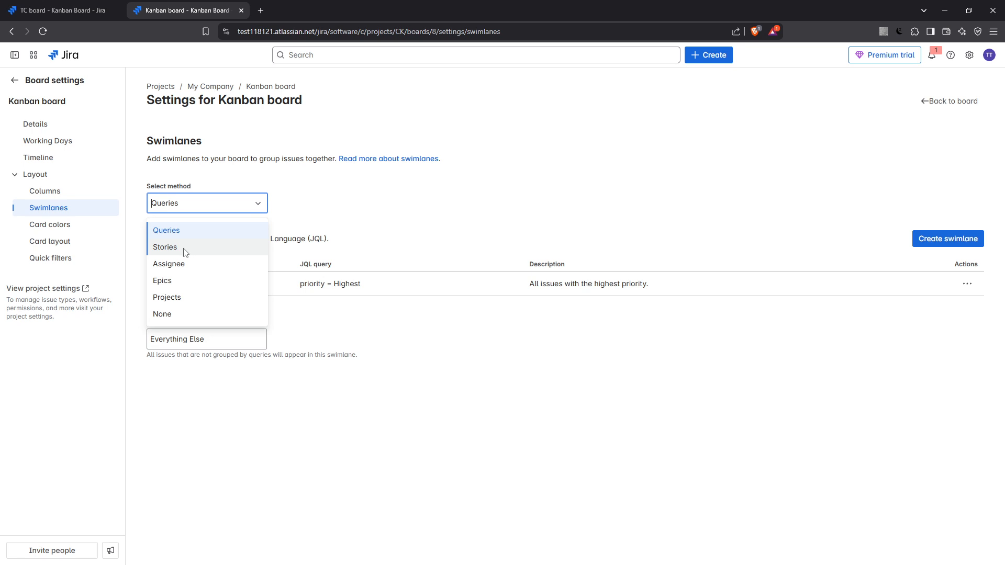
{"action": "mouse_move", "coordinate": [180, 281]}
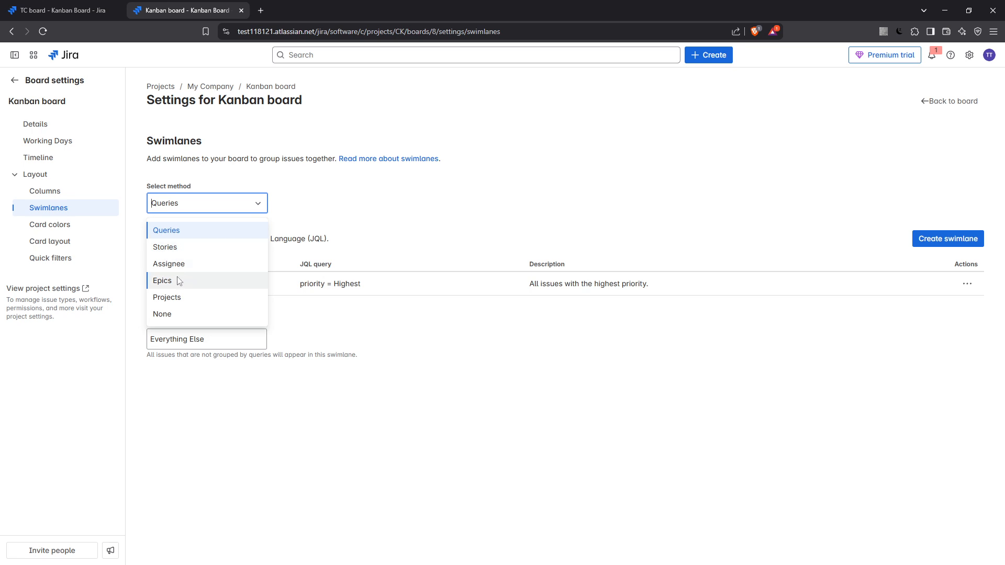
{"action": "mouse_move", "coordinate": [177, 314]}
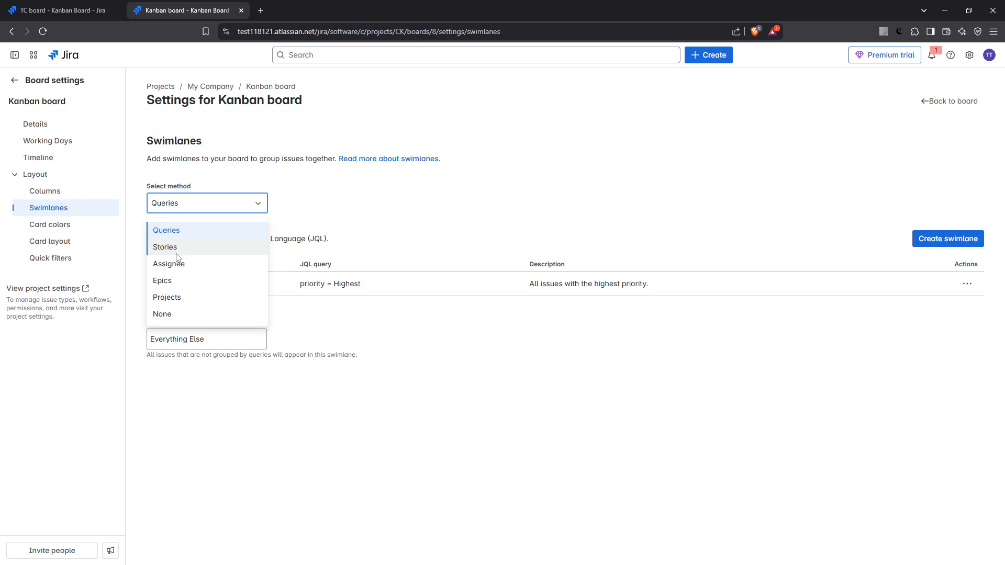
{"action": "mouse_move", "coordinate": [181, 255]}
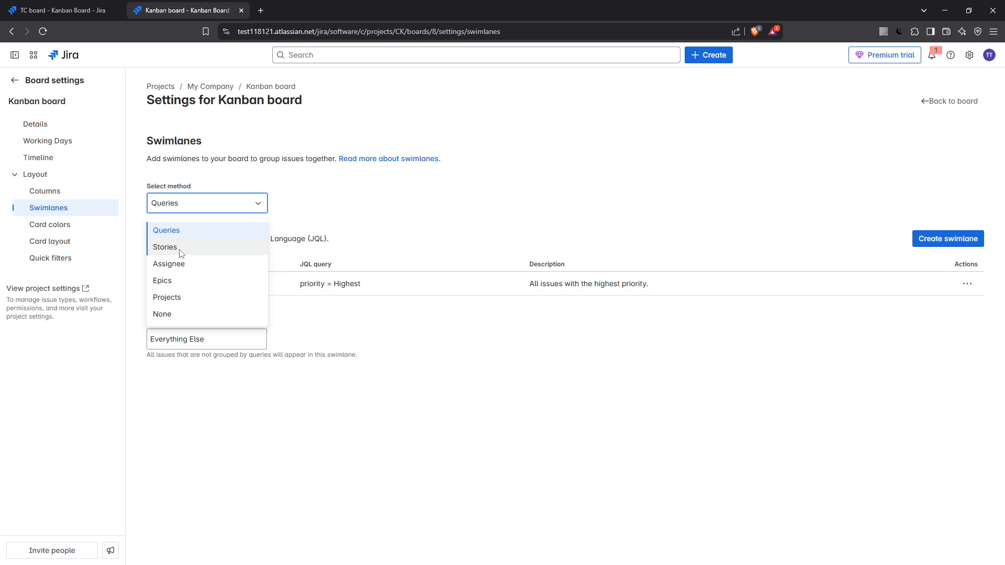
{"action": "mouse_move", "coordinate": [214, 263]}
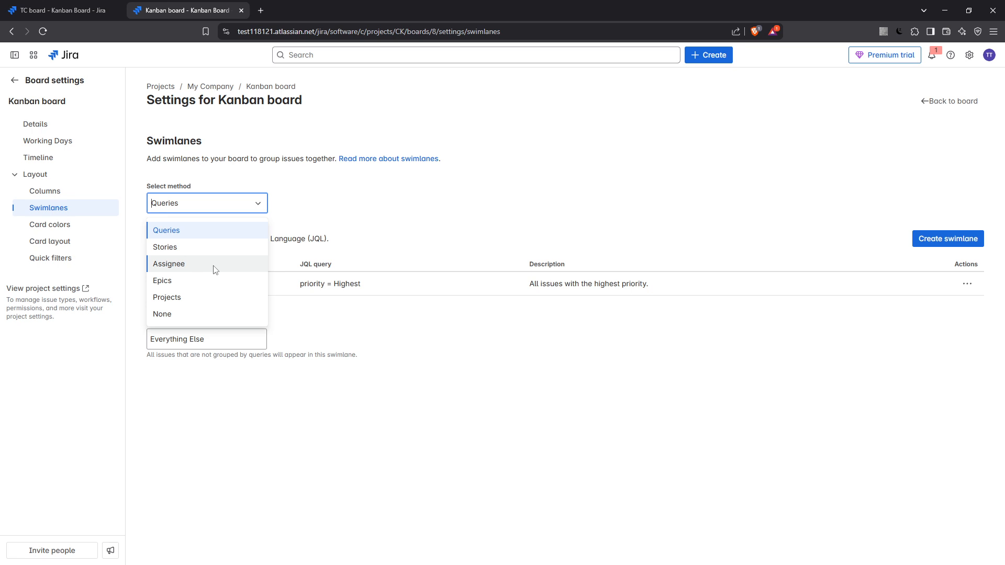
{"action": "mouse_move", "coordinate": [220, 269]}
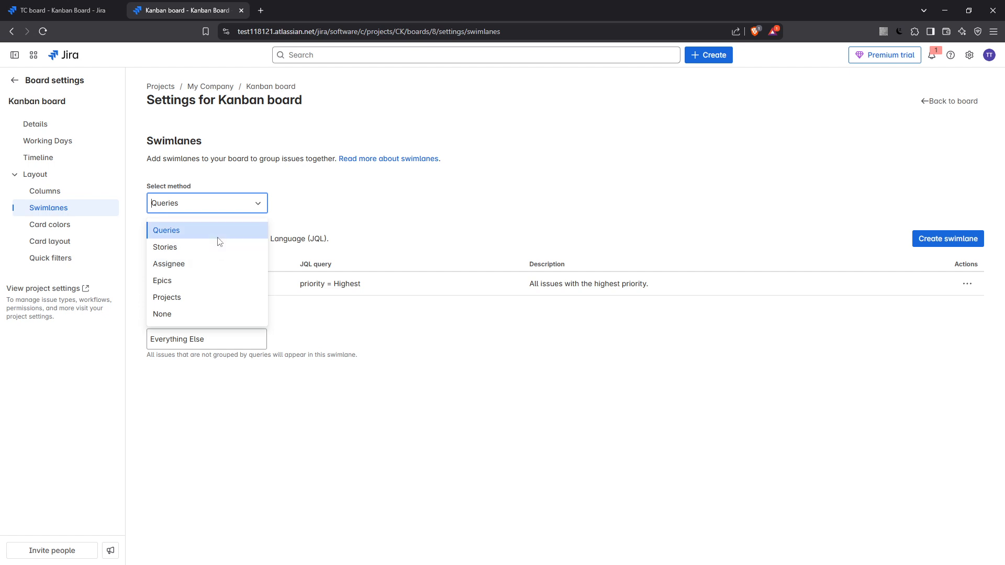
{"action": "mouse_move", "coordinate": [221, 237]}
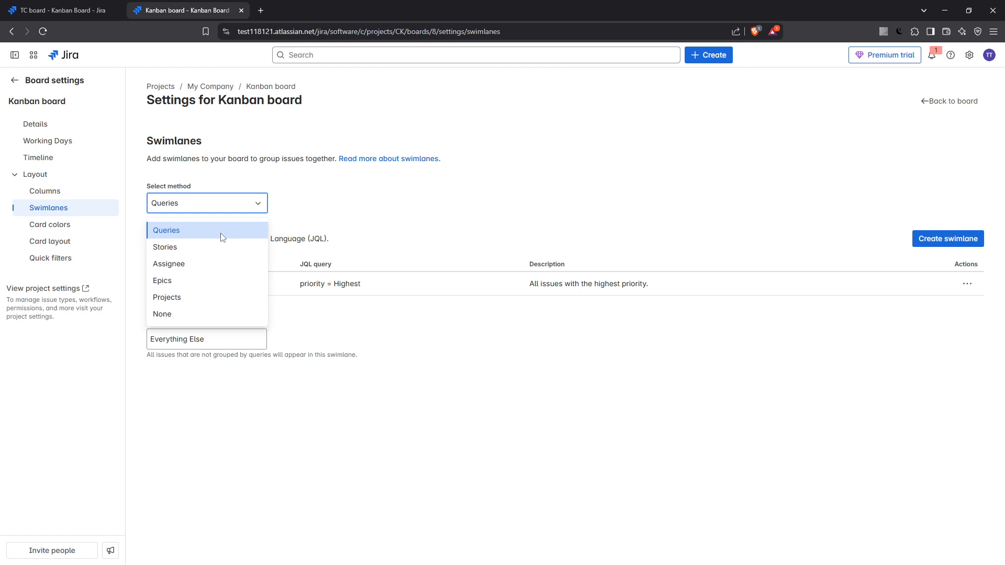
{"action": "mouse_move", "coordinate": [229, 285]}
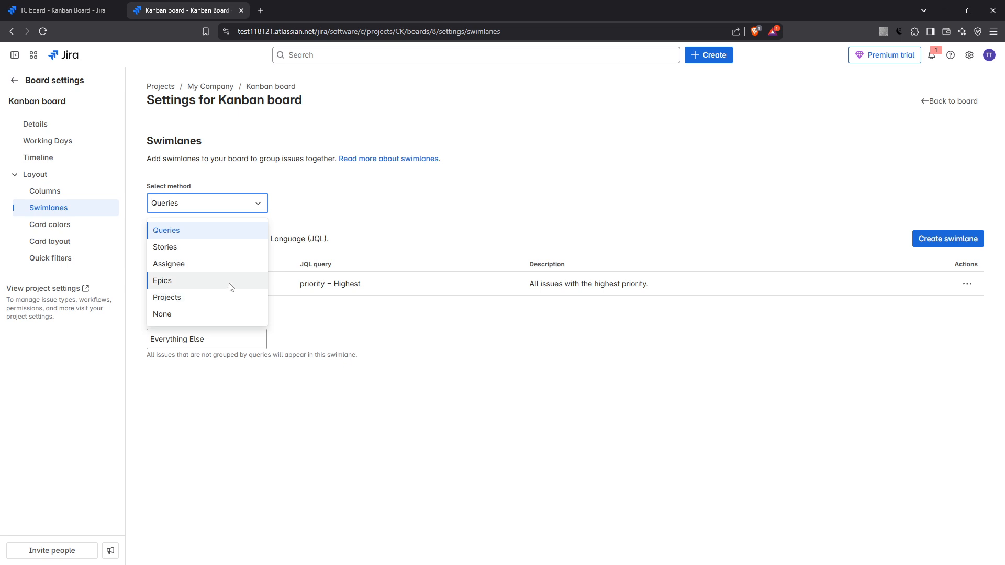
{"action": "mouse_move", "coordinate": [502, 217]}
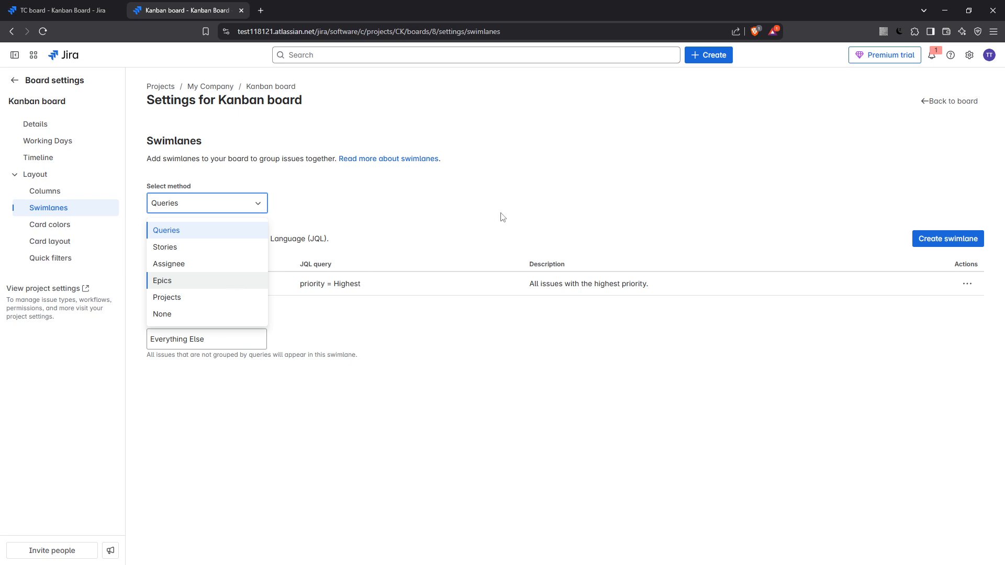
{"action": "left_click", "coordinate": [166, 231]}
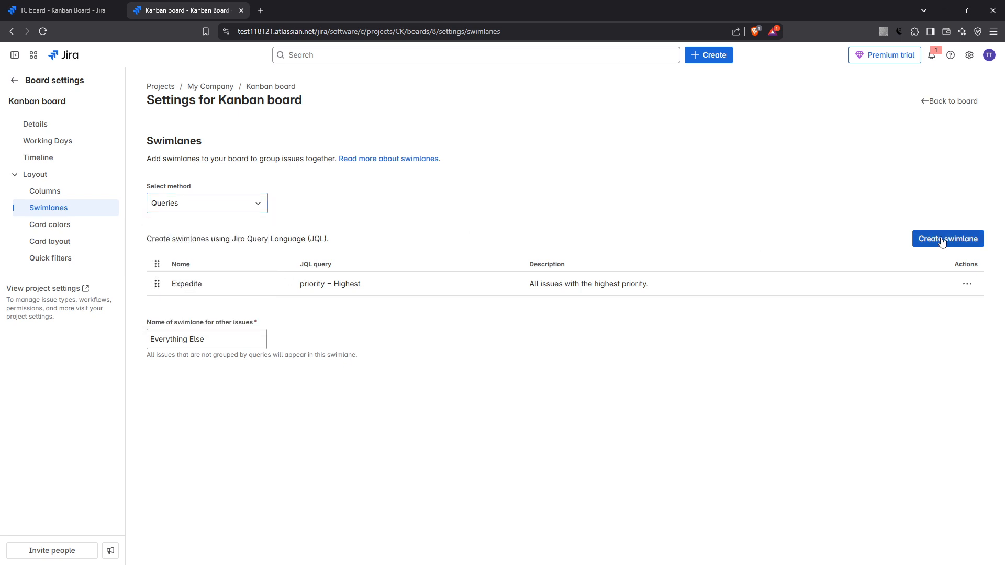
Begin a new swimlane and enter the name 'High Priority Tasks'.
{"action": "left_click", "coordinate": [947, 239]}
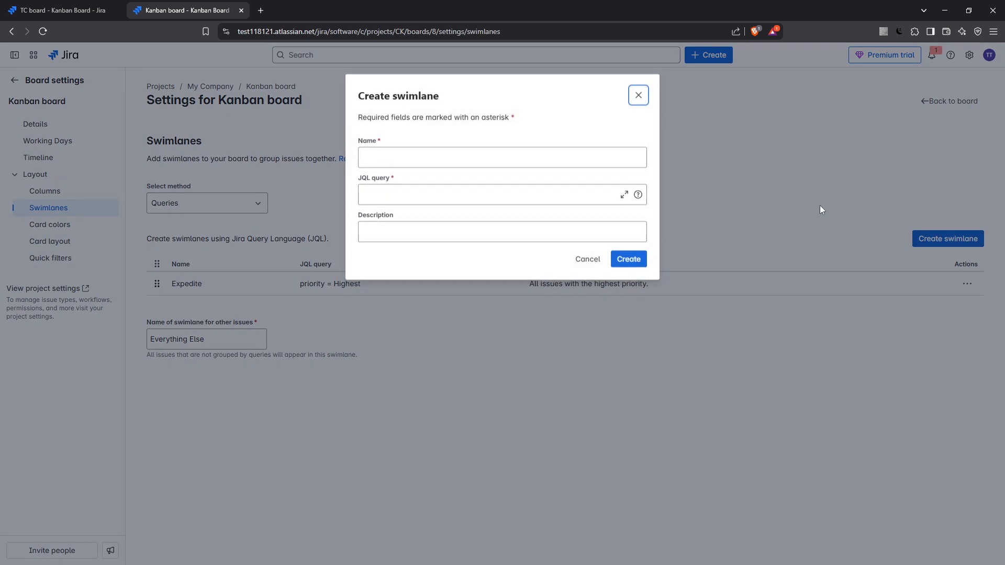
{"action": "left_click", "coordinate": [501, 157]}
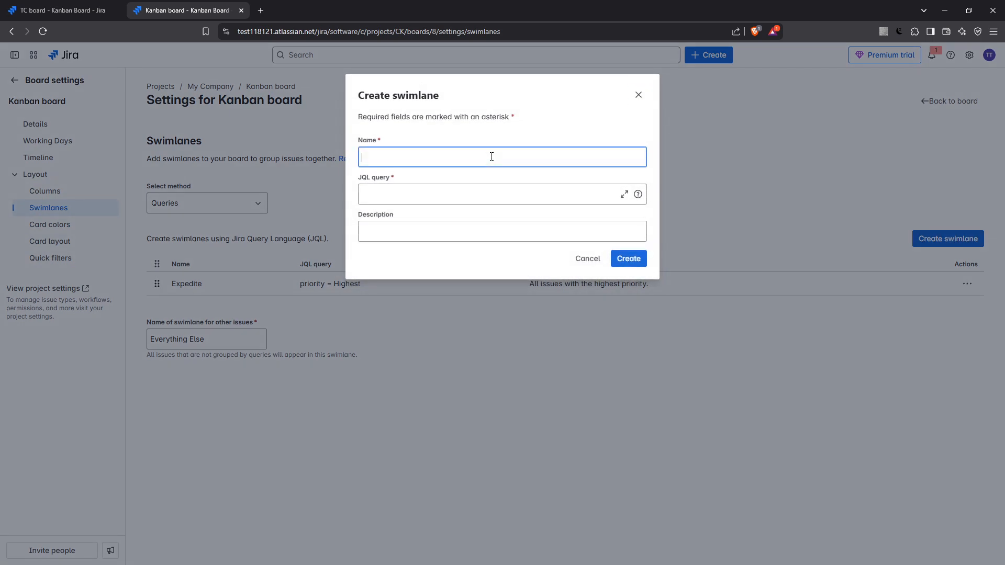
{"action": "type", "text": "HI"}
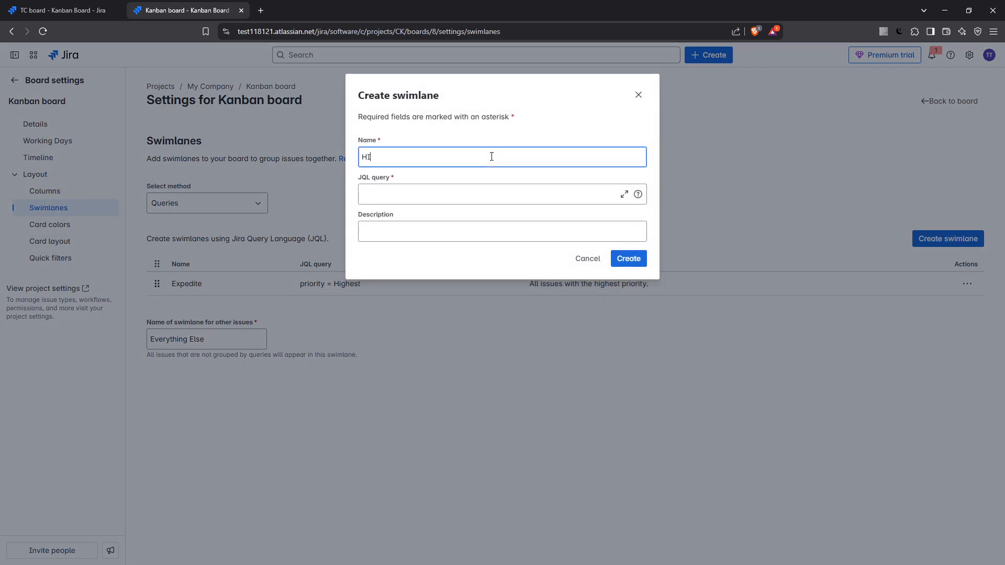
{"action": "key", "text": "Backspace"}
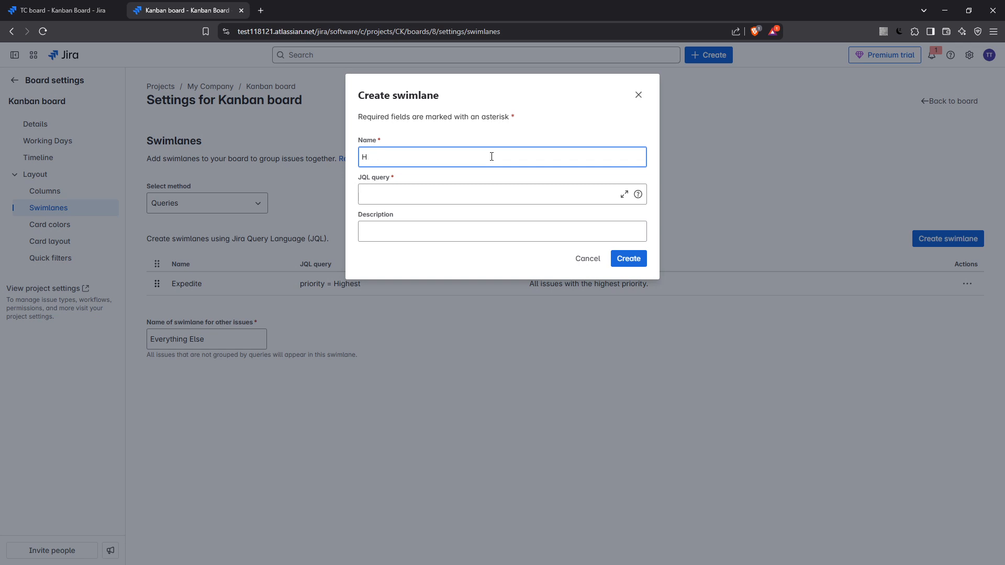
{"action": "type", "text": "igh"}
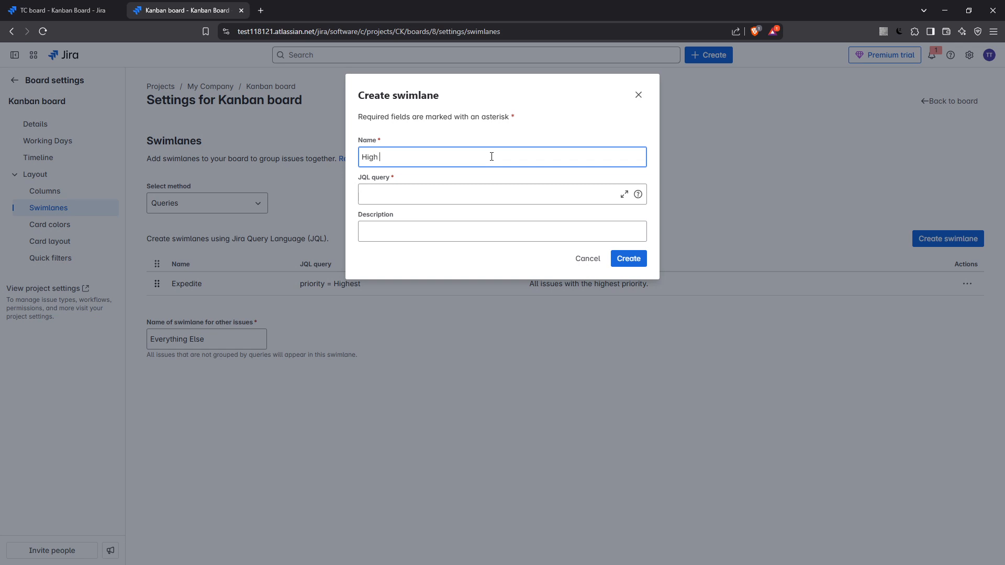
{"action": "type", "text": "Priori"}
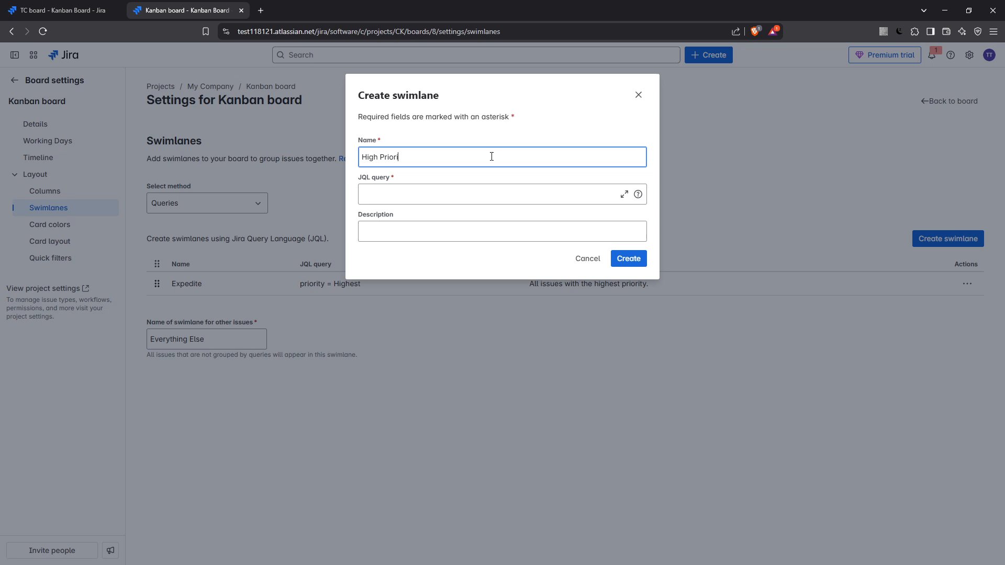
{"action": "type", "text": "y tAsk"}
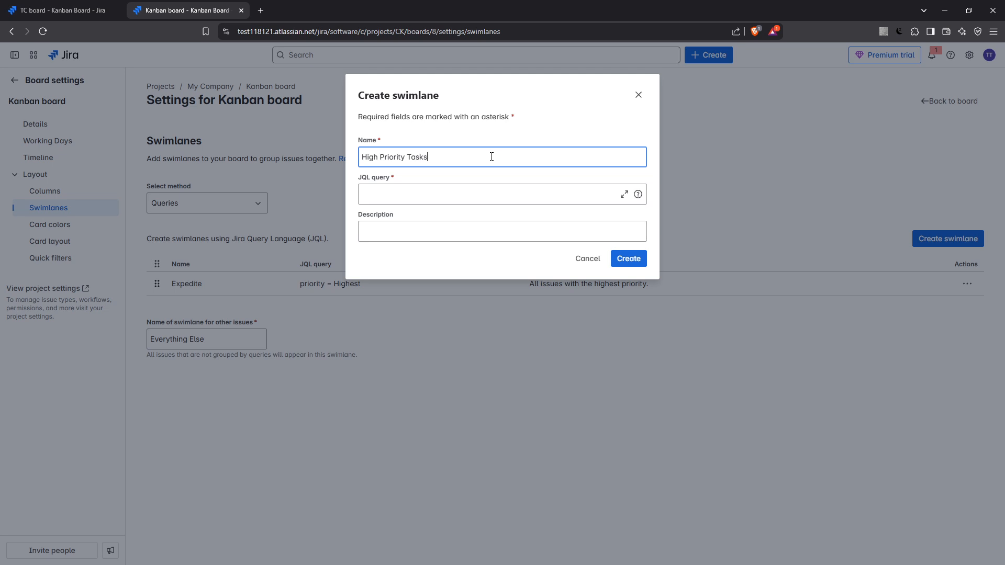
{"action": "left_click", "coordinate": [502, 194]}
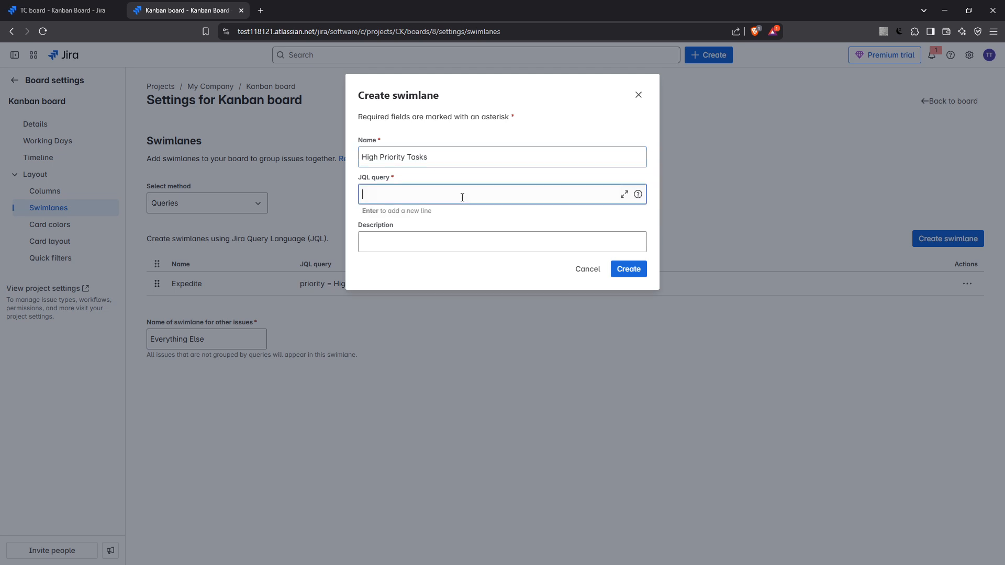
Enter the JQL query priority = High and create the swimlane.
{"action": "type", "text": "priority"}
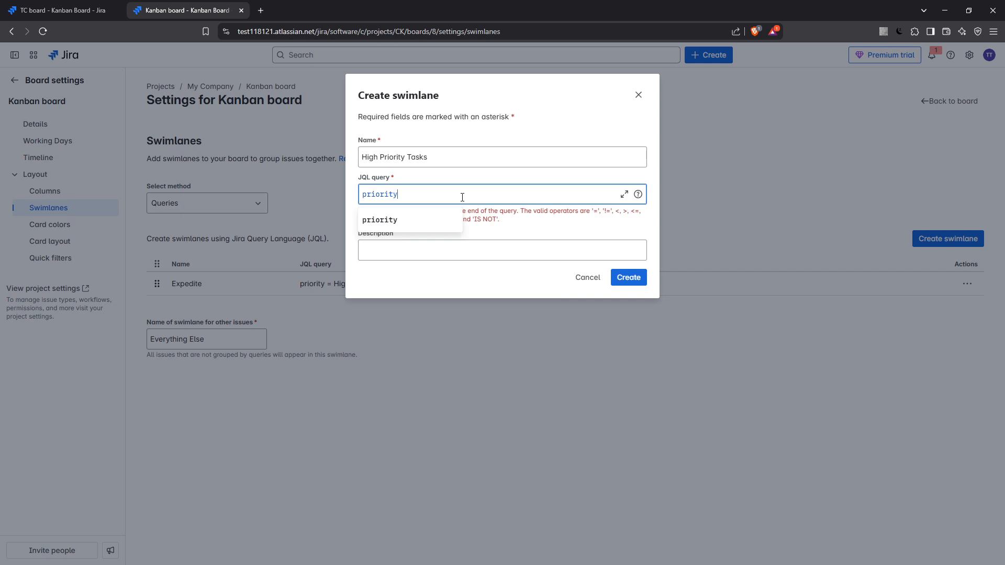
{"action": "type", "text": "="}
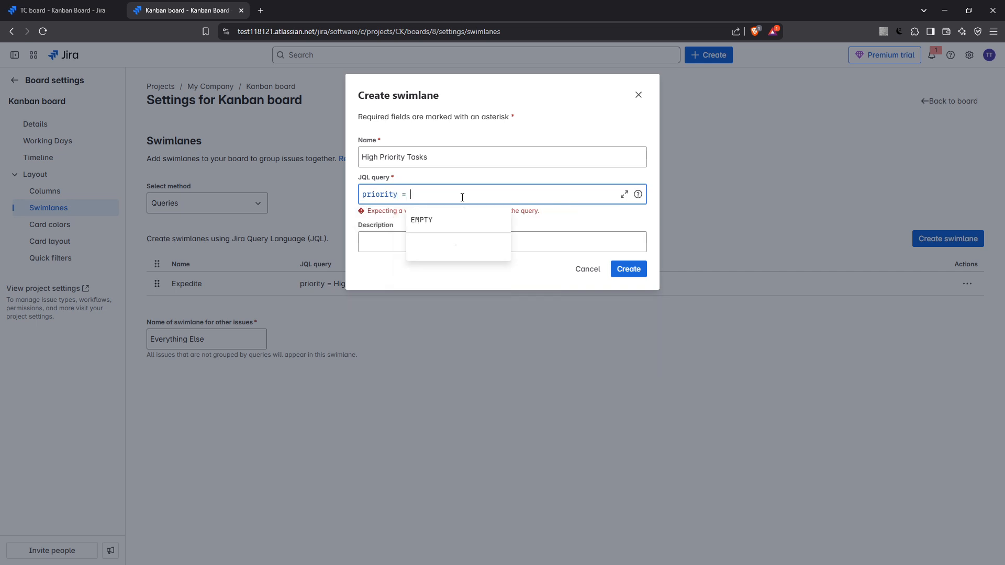
{"action": "type", "text": "high"}
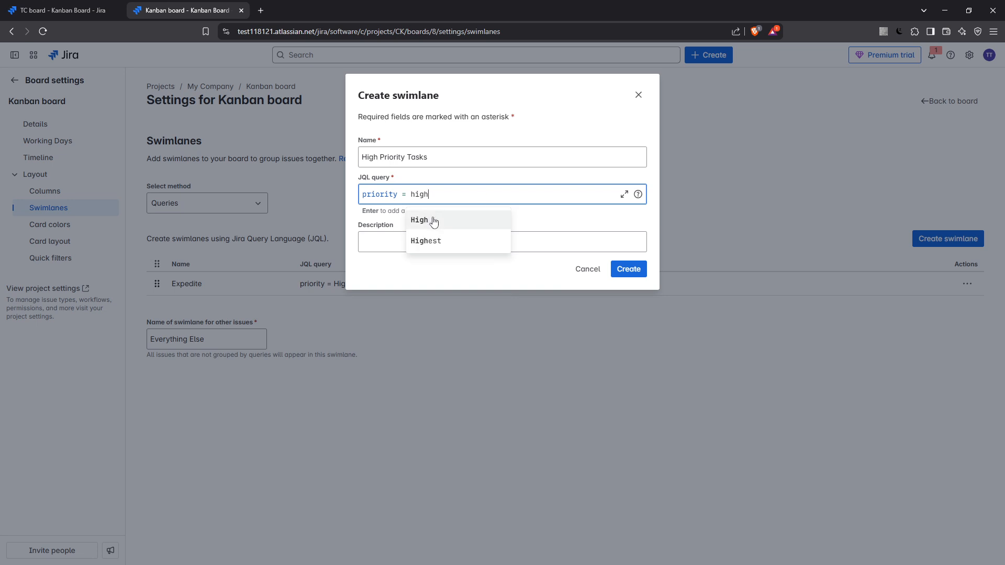
{"action": "left_click", "coordinate": [419, 219]}
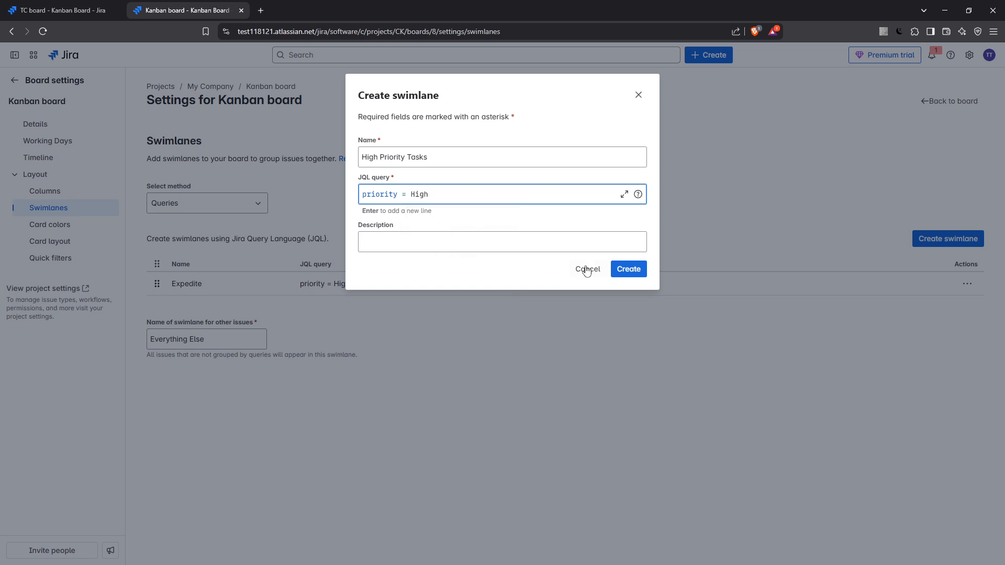
{"action": "left_click", "coordinate": [627, 268]}
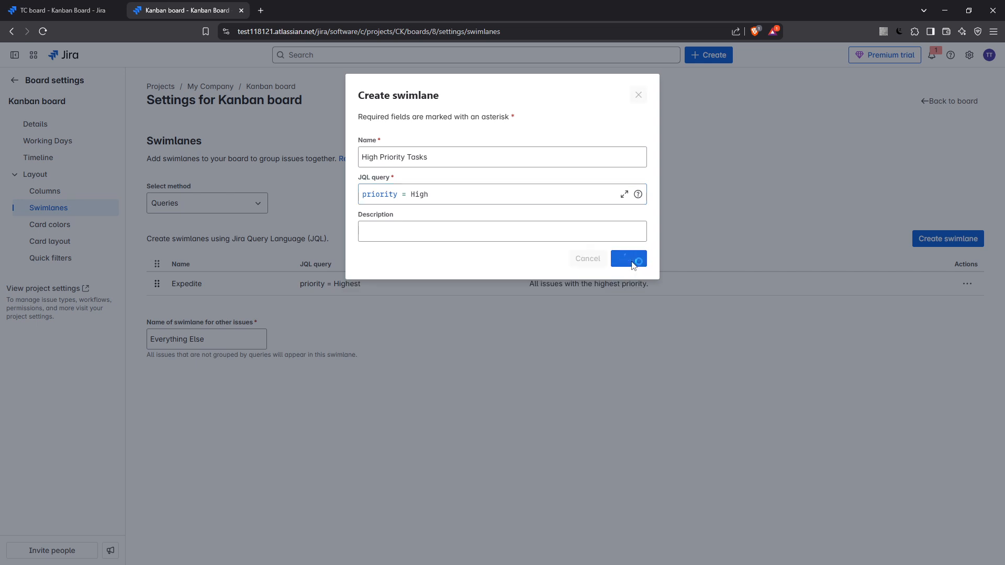
{"action": "left_click", "coordinate": [628, 259]}
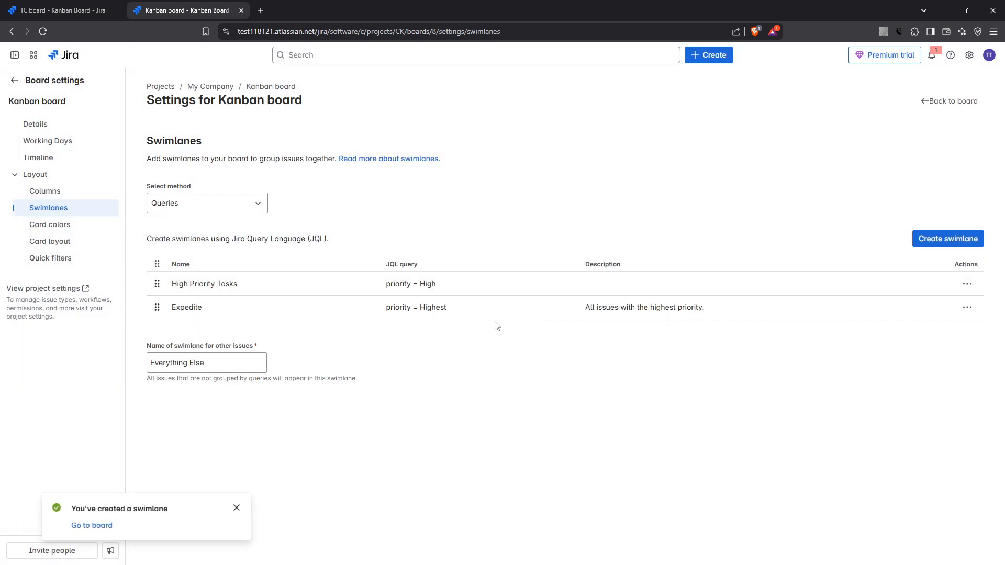